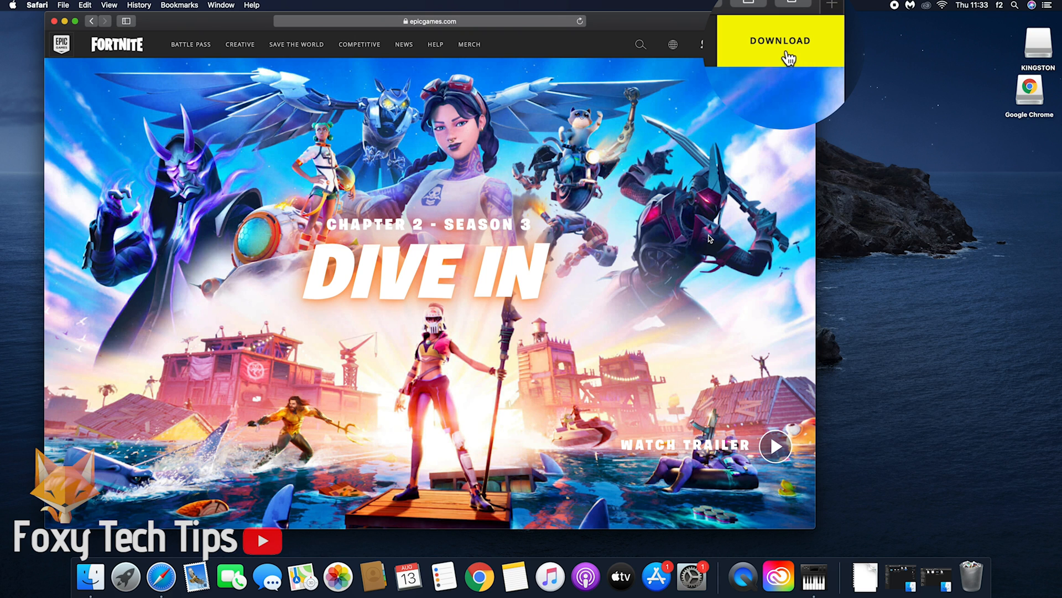
# Step: Download Fortnite for PC/Mac and create an Epic Games account using email sign-up
pyautogui.click(780, 40)
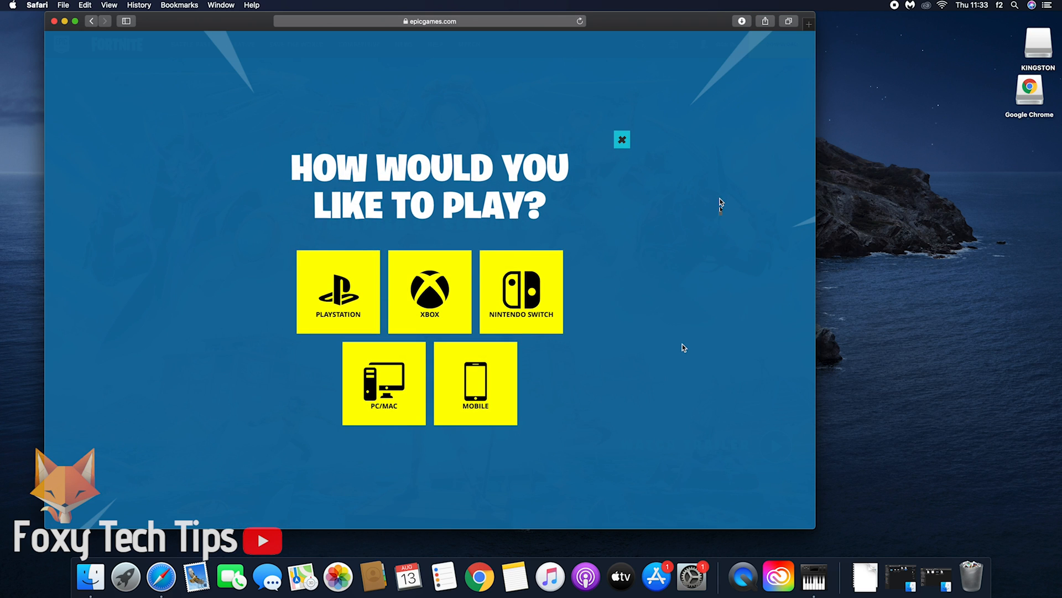
pyautogui.click(383, 383)
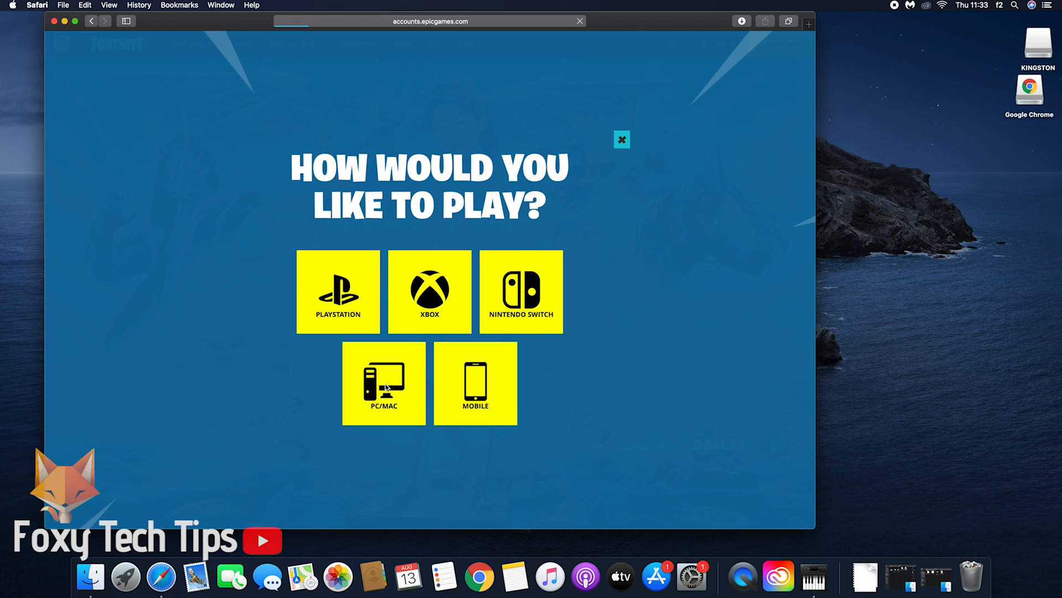
pyautogui.click(383, 383)
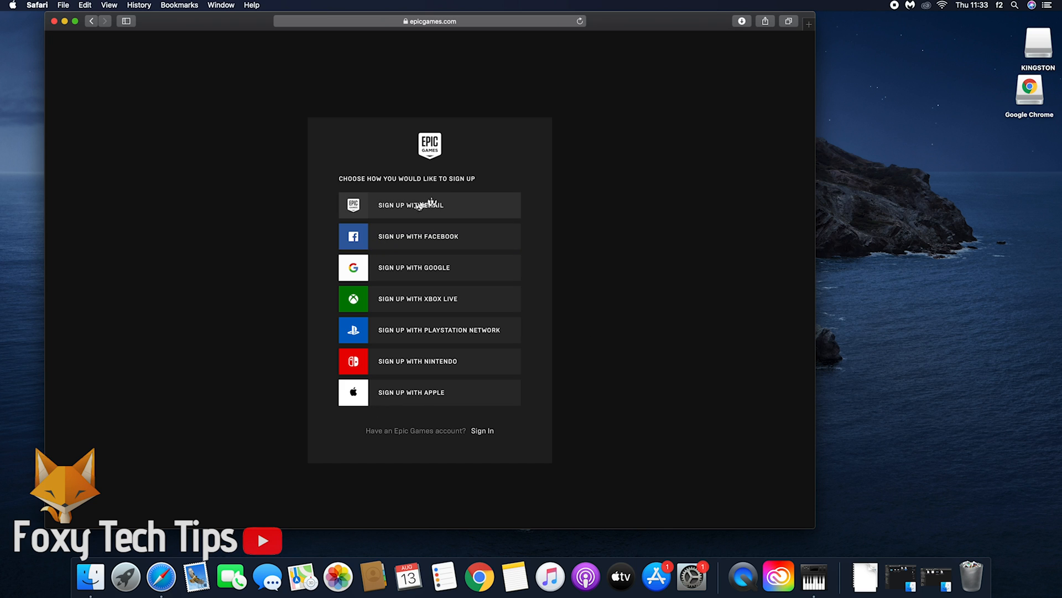
pyautogui.click(430, 205)
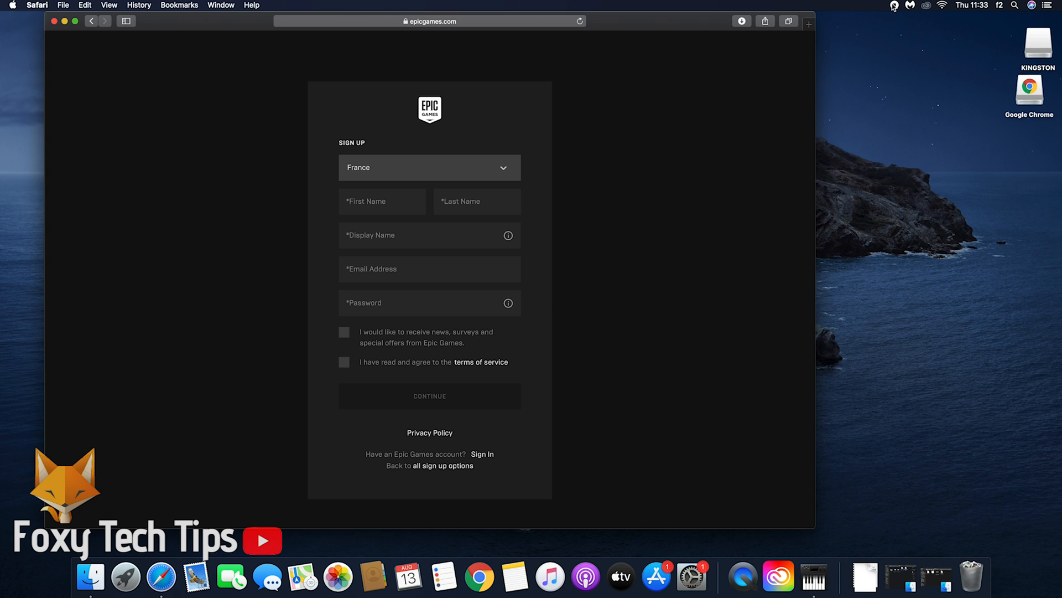
pyautogui.click(430, 396)
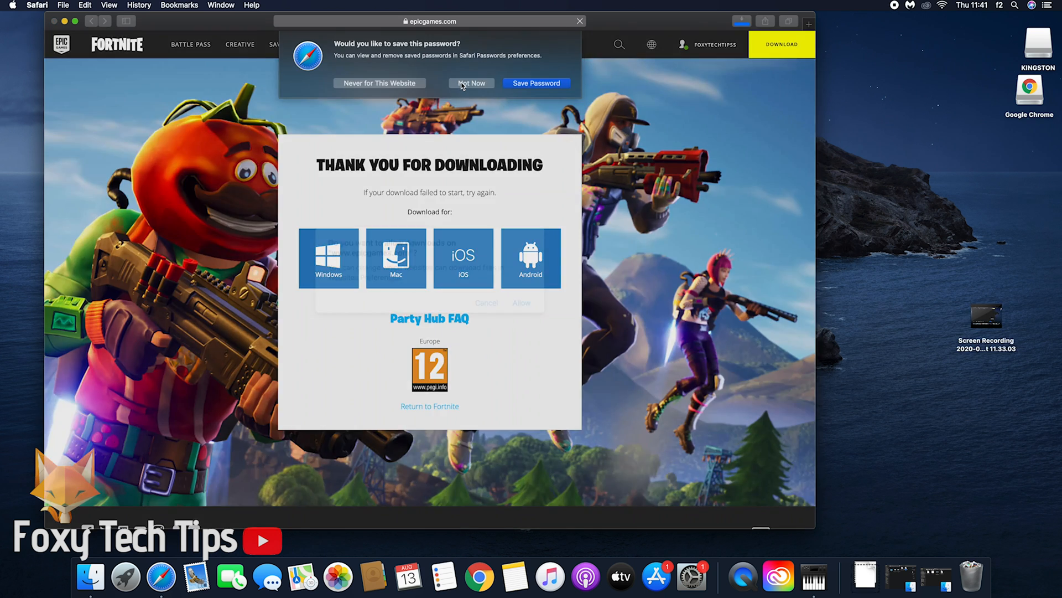
# Step: Decline saving the password and check the Epic installer's download progress in Safari
pyautogui.click(471, 82)
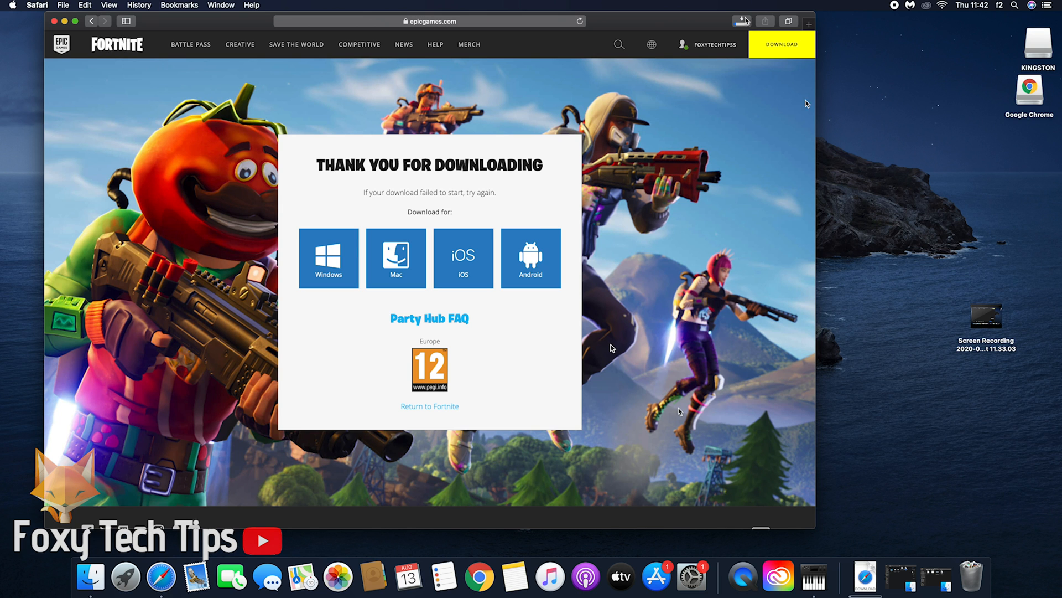
pyautogui.click(742, 21)
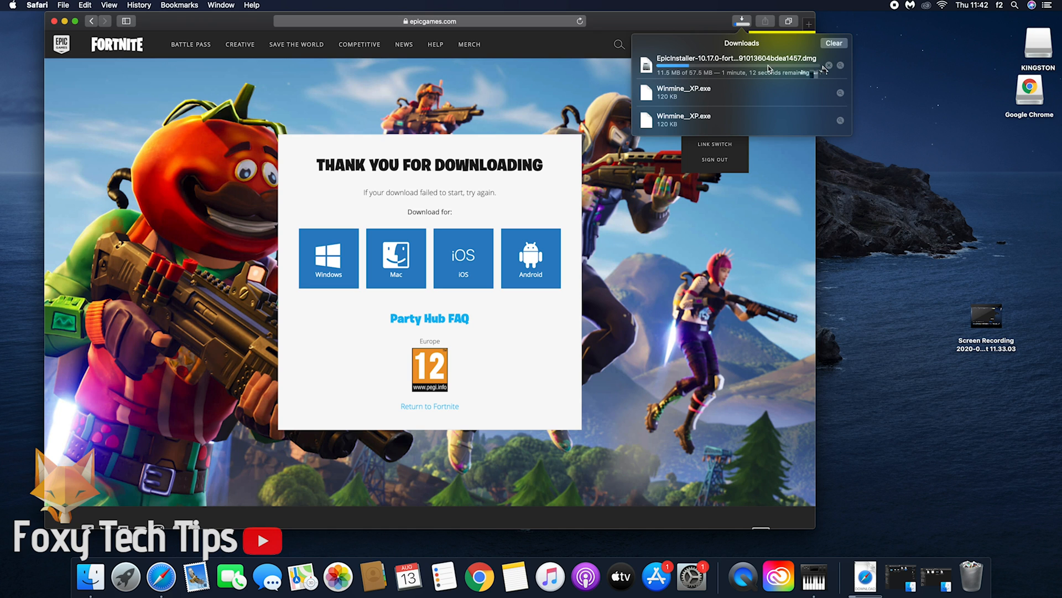
pyautogui.moveTo(684, 226)
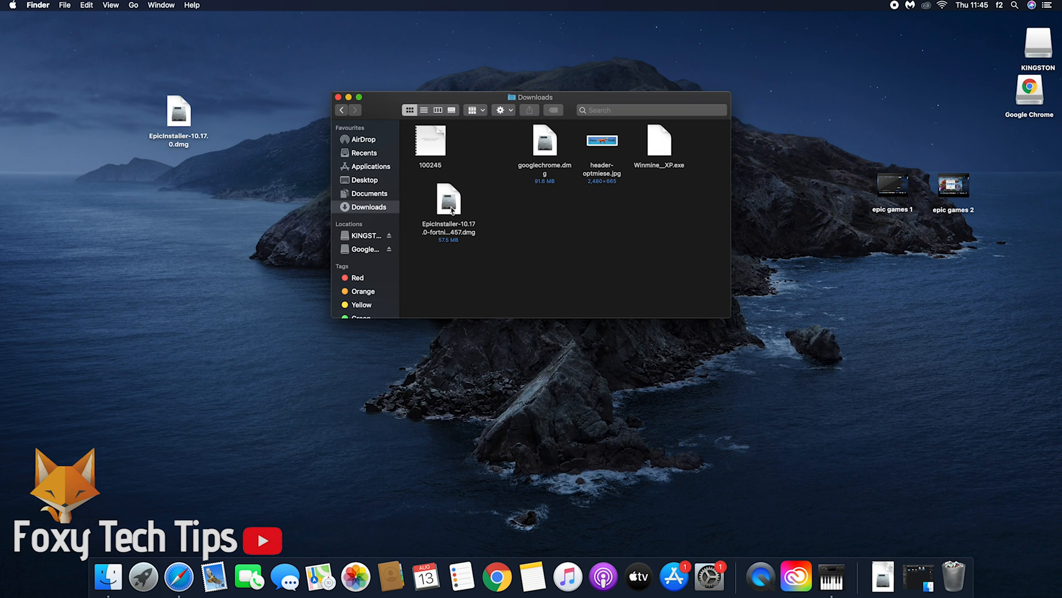
# Step: Copy Epic Games Launcher from the disk image into Applications, replacing the old copy with admin approval
pyautogui.click(449, 201)
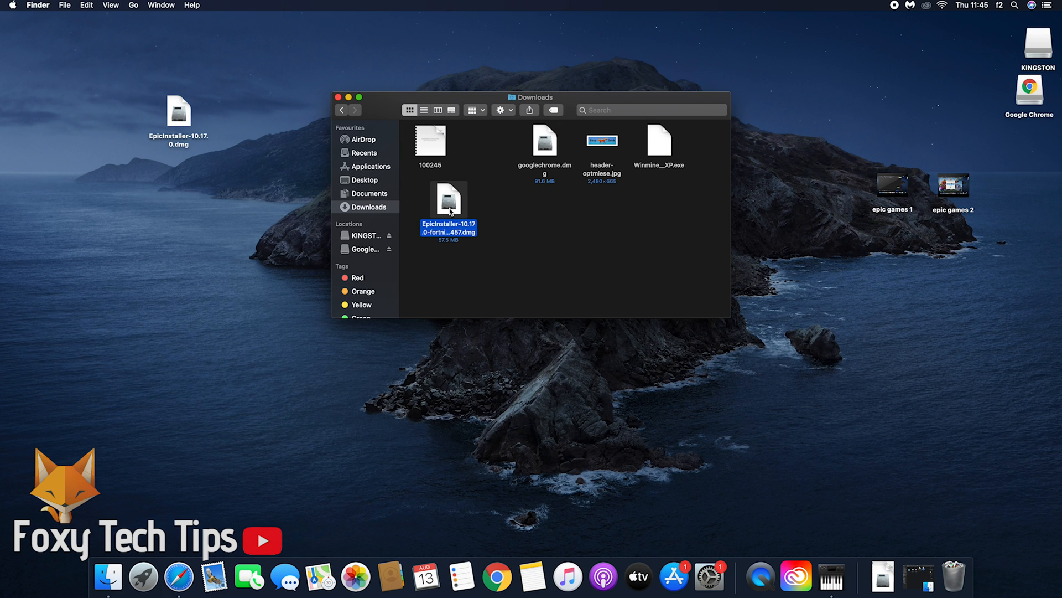
pyautogui.doubleClick(448, 201)
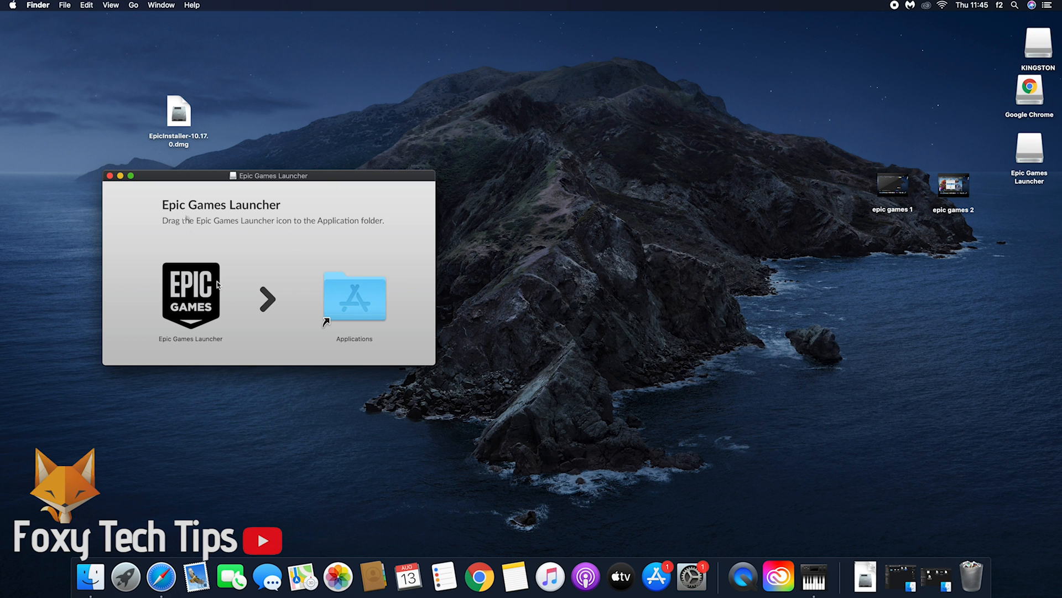
pyautogui.moveTo(190, 295); pyautogui.dragTo(353, 296)
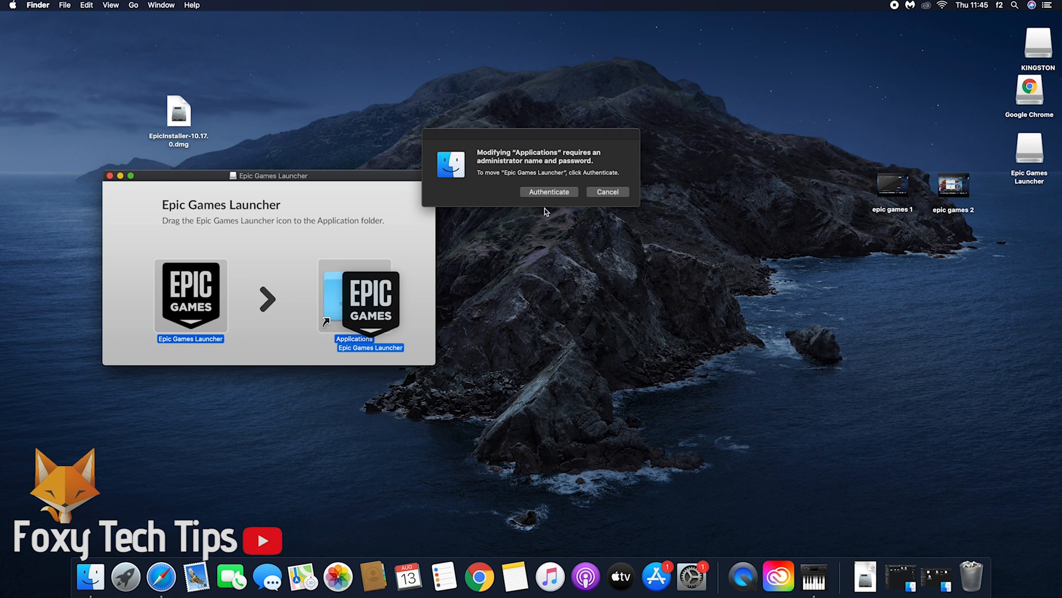
pyautogui.click(605, 192)
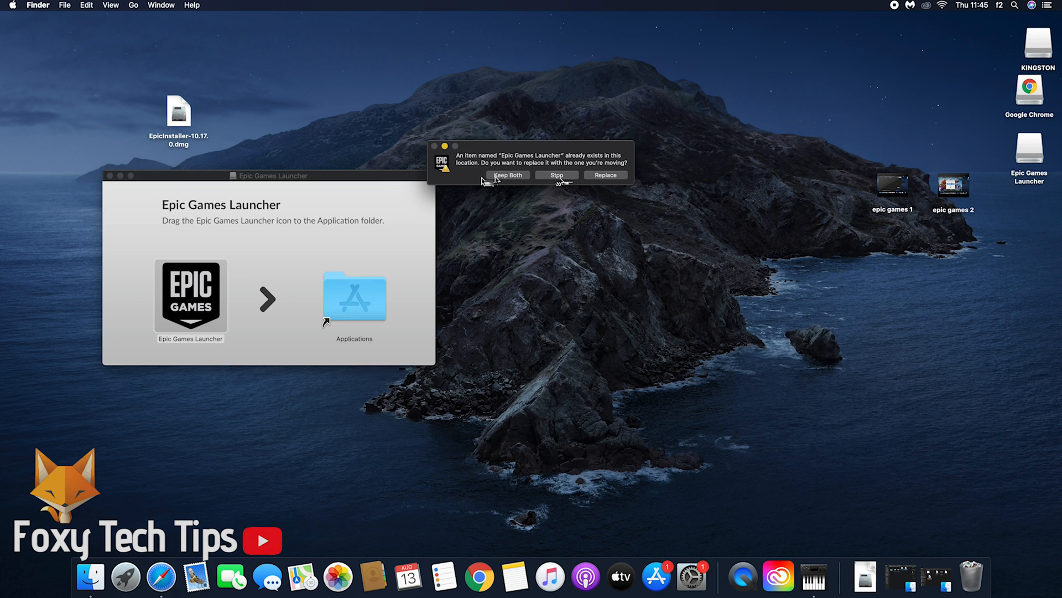
pyautogui.click(603, 175)
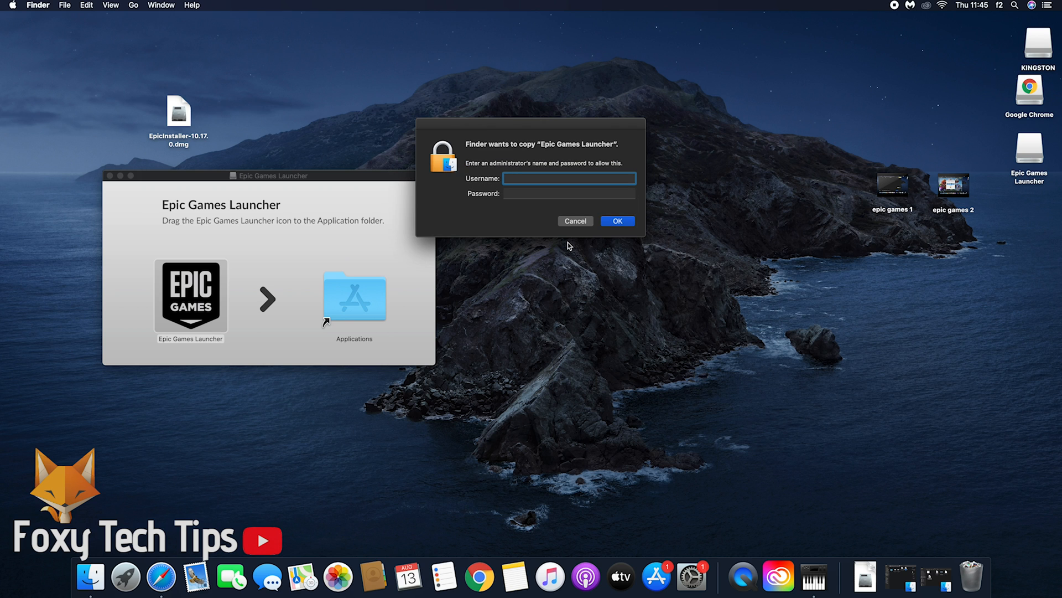
pyautogui.write('foxy tech tu')
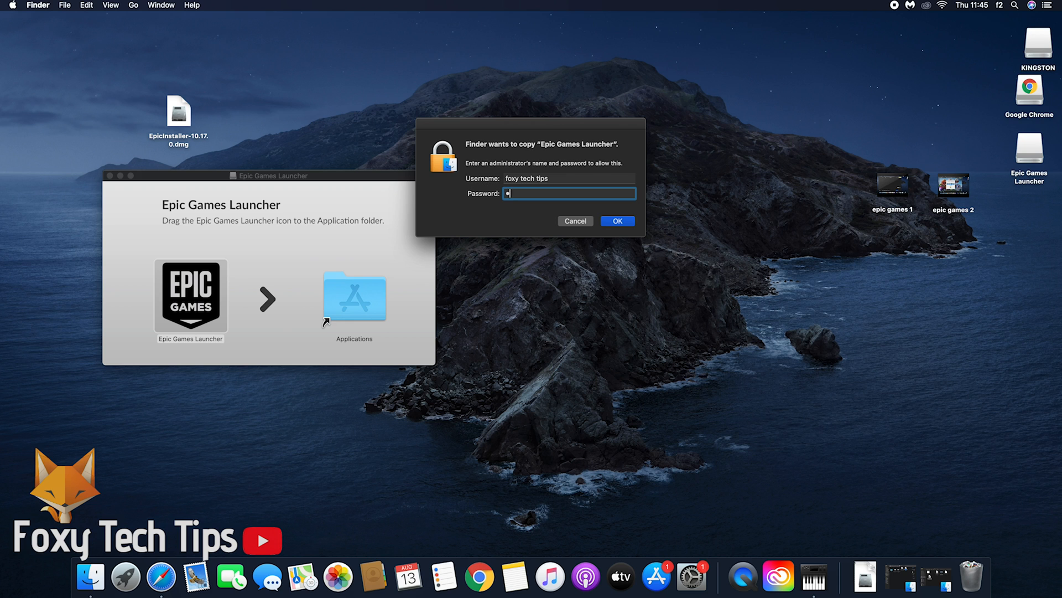
pyautogui.click(616, 220)
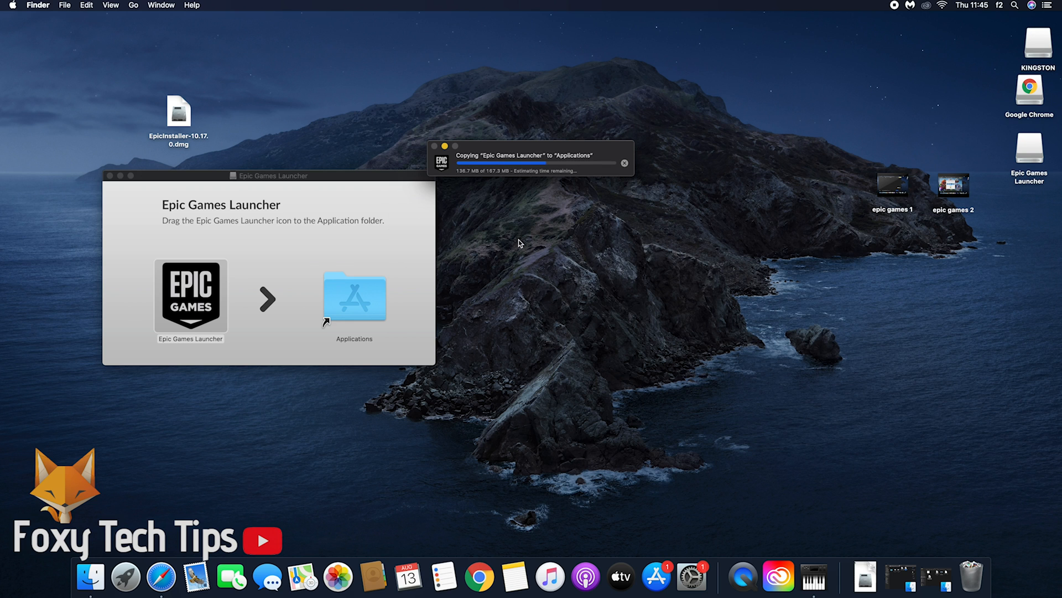
pyautogui.moveTo(604, 183)
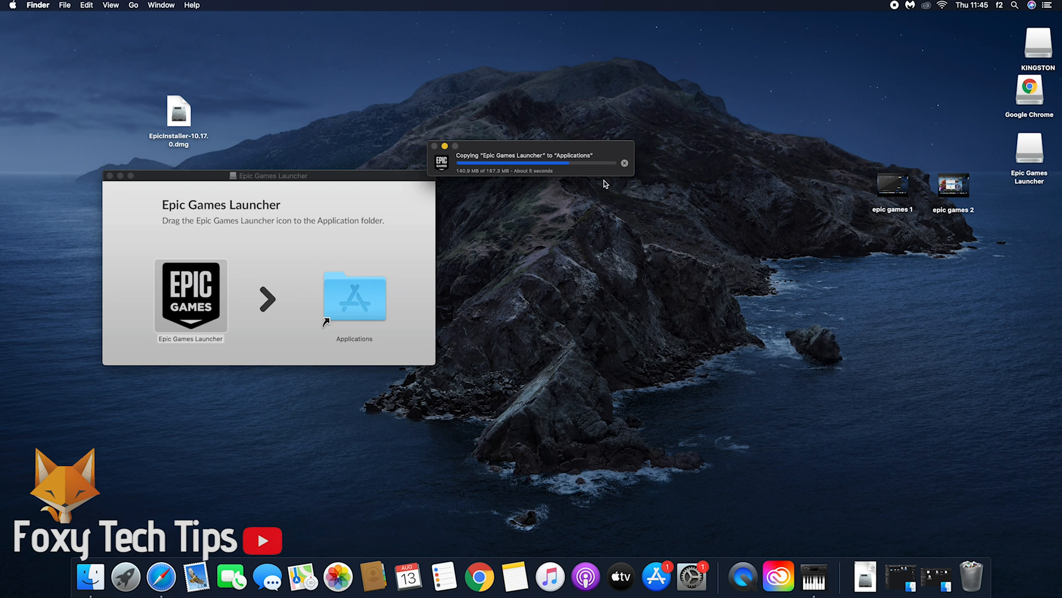
pyautogui.moveTo(576, 249)
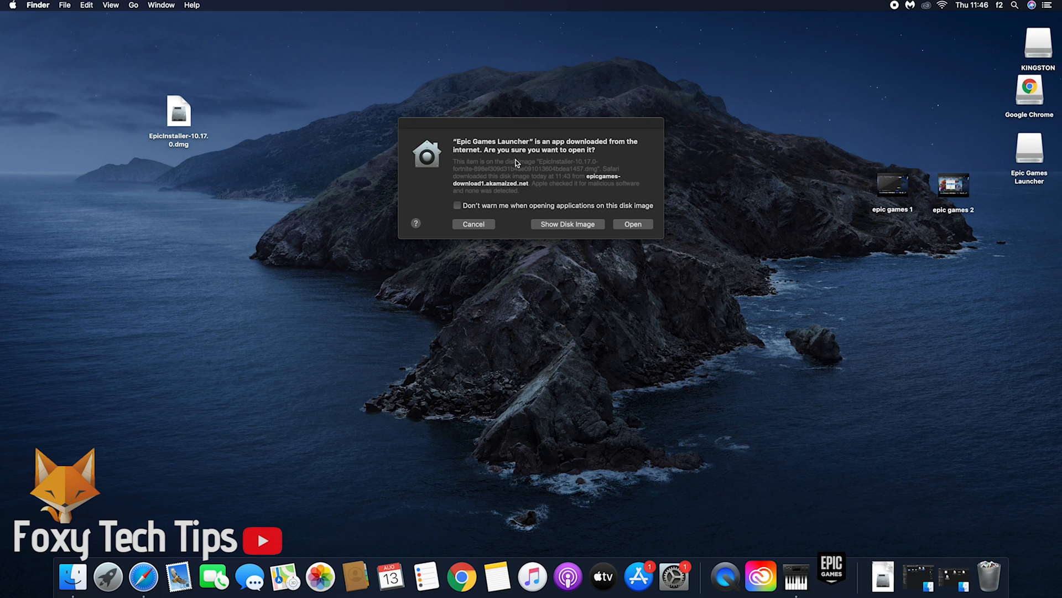
pyautogui.moveTo(647, 224)
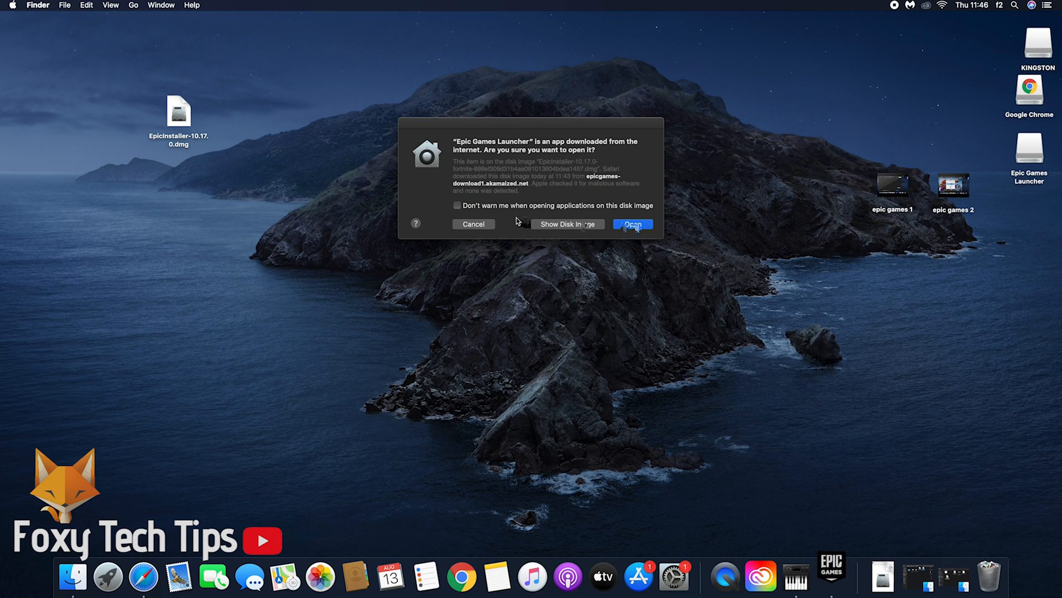
# Step: Confirm opening the internet-downloaded Epic Games Launcher in the security warning
pyautogui.click(632, 224)
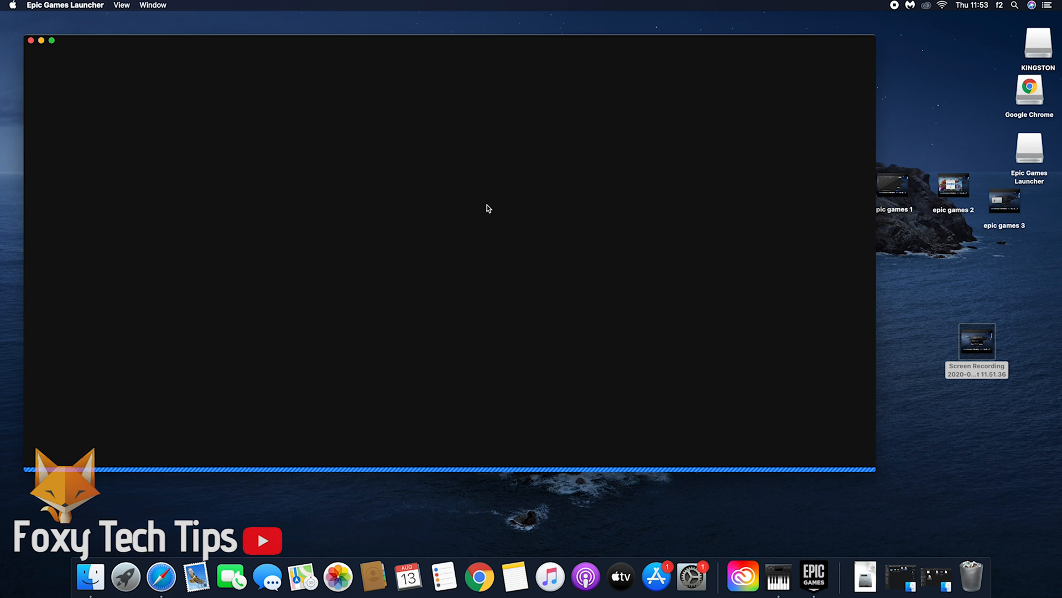
pyautogui.moveTo(444, 269)
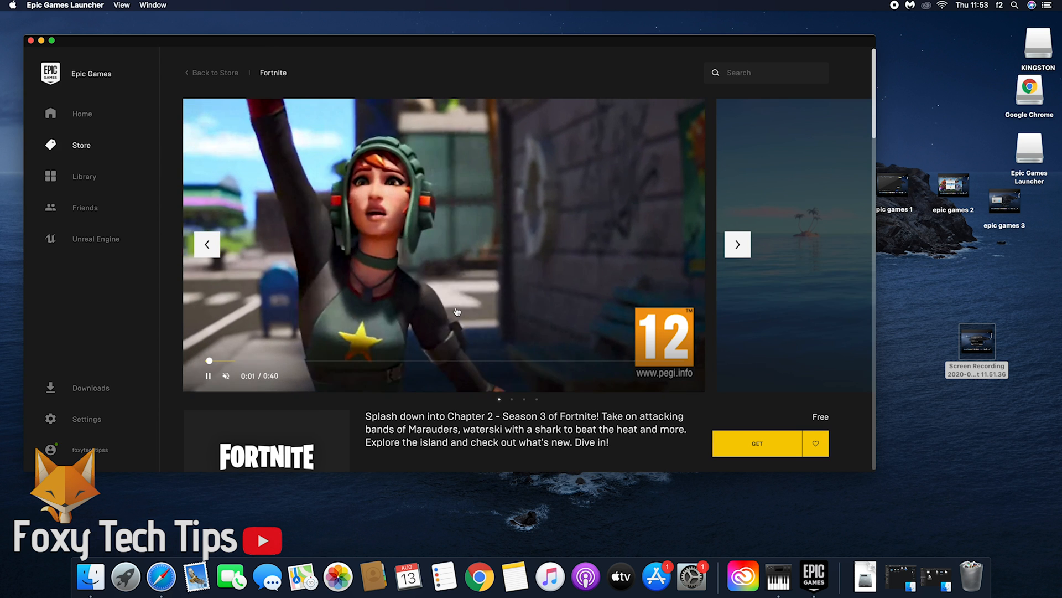
# Step: Scroll through Fortnite's store page and its End User License Agreement
pyautogui.scroll(-3)
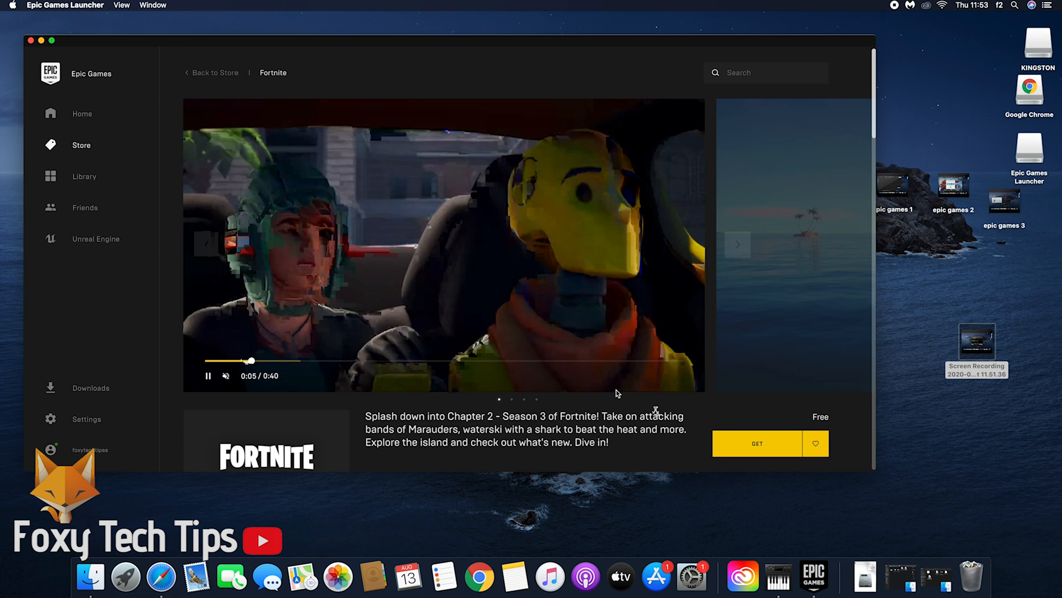
pyautogui.scroll(-3)
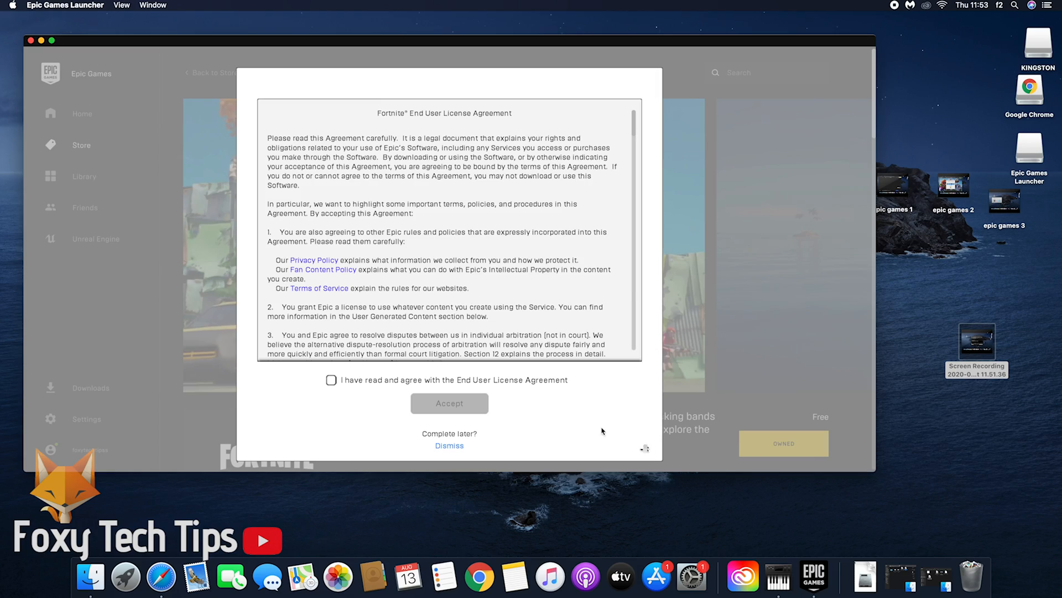
pyautogui.scroll(-3)
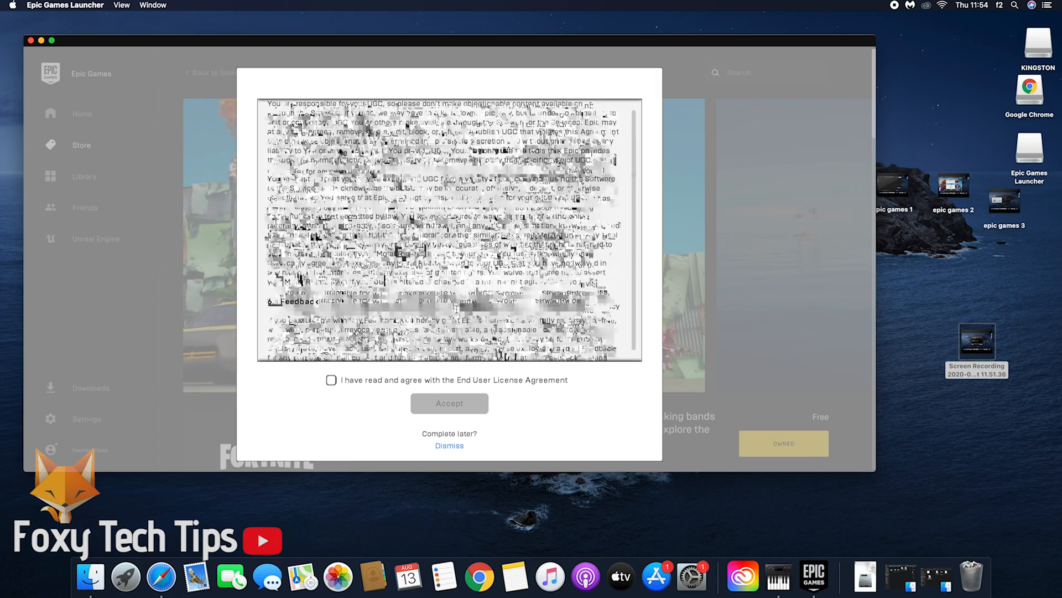
pyautogui.scroll(-3)
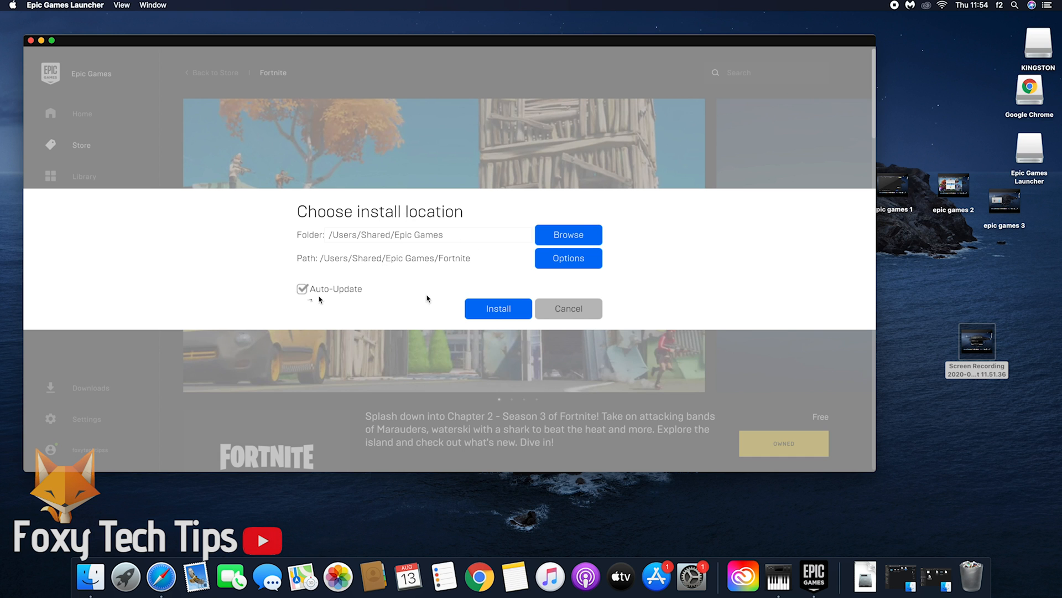
# Step: Install Fortnite to /Users/Shared/Epic Games/Fortnite with Auto-Update left on
pyautogui.click(568, 308)
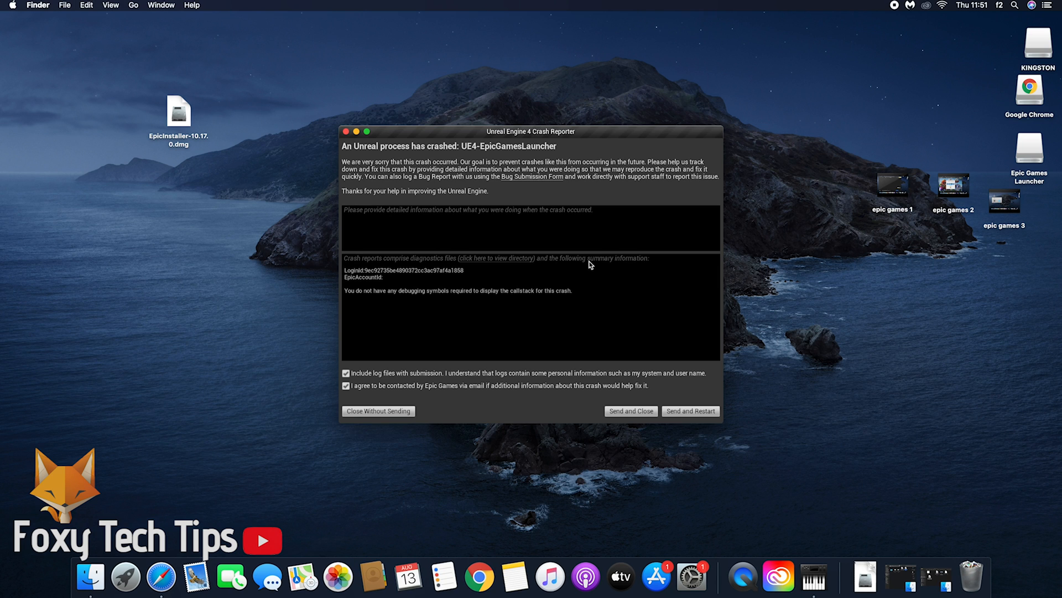
pyautogui.moveTo(635, 395)
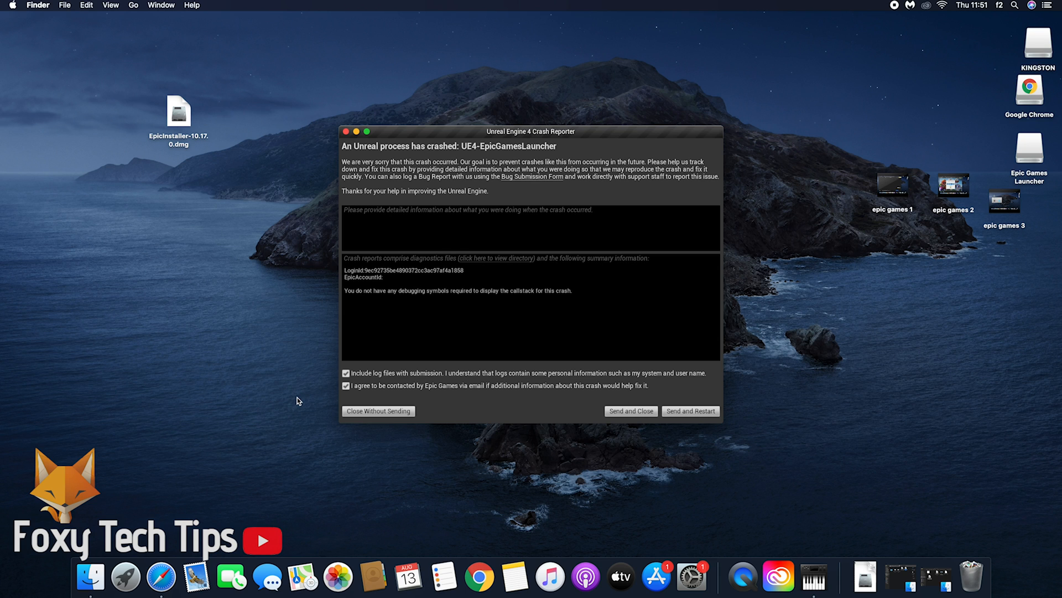
pyautogui.moveTo(304, 400)
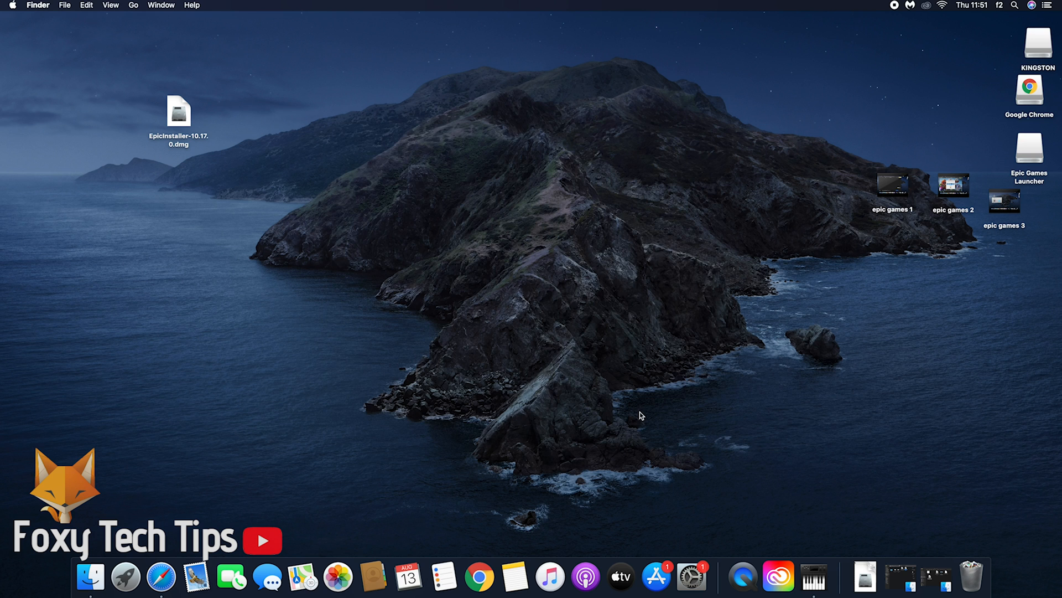
pyautogui.moveTo(199, 250)
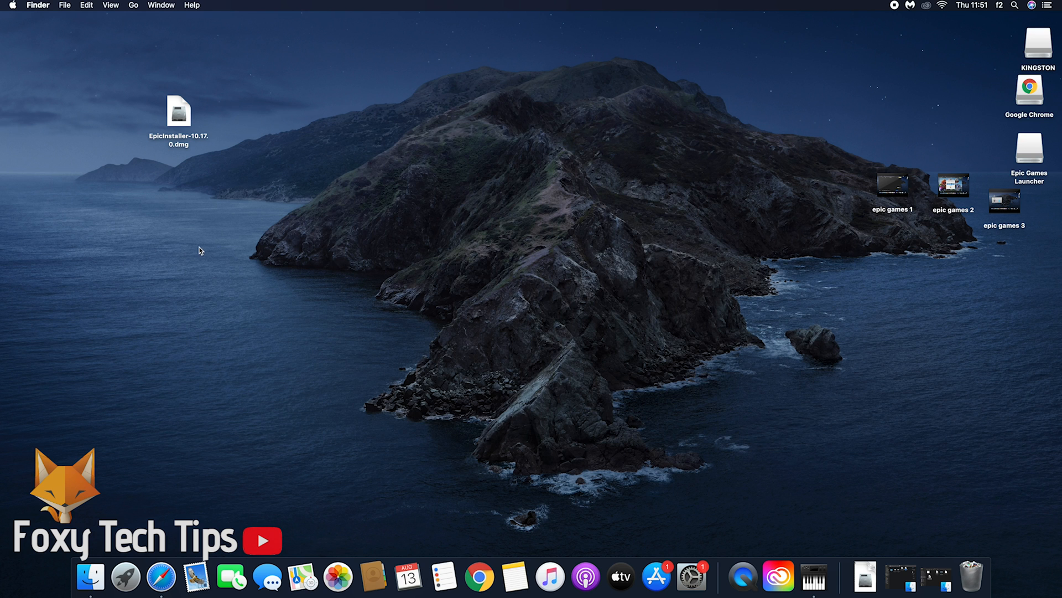
pyautogui.moveTo(493, 280)
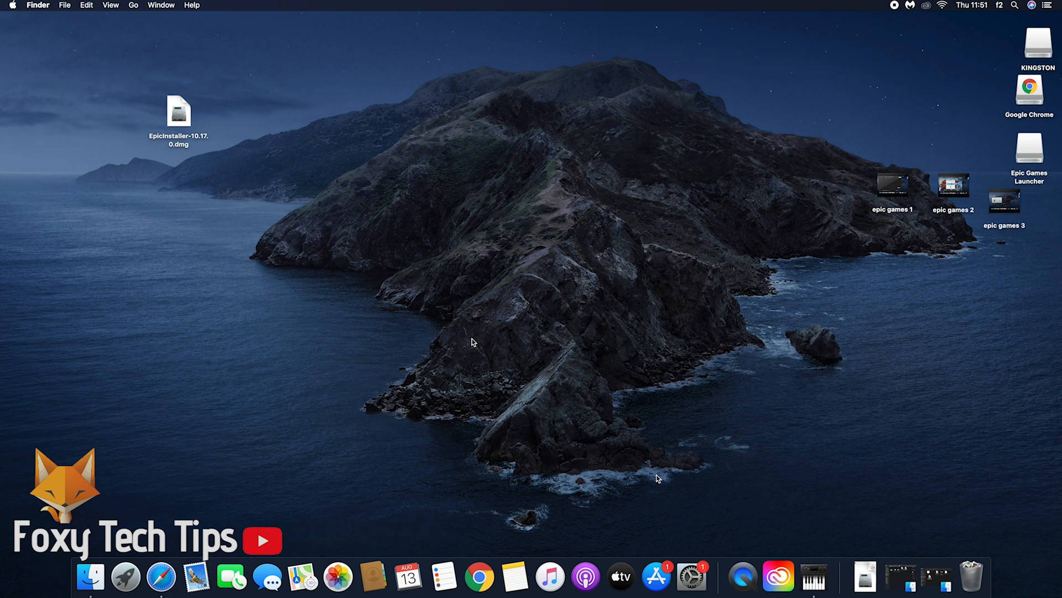
# Step: Relaunch Epic Games Launcher by searching for 'epic' after the crash
pyautogui.write('epic')
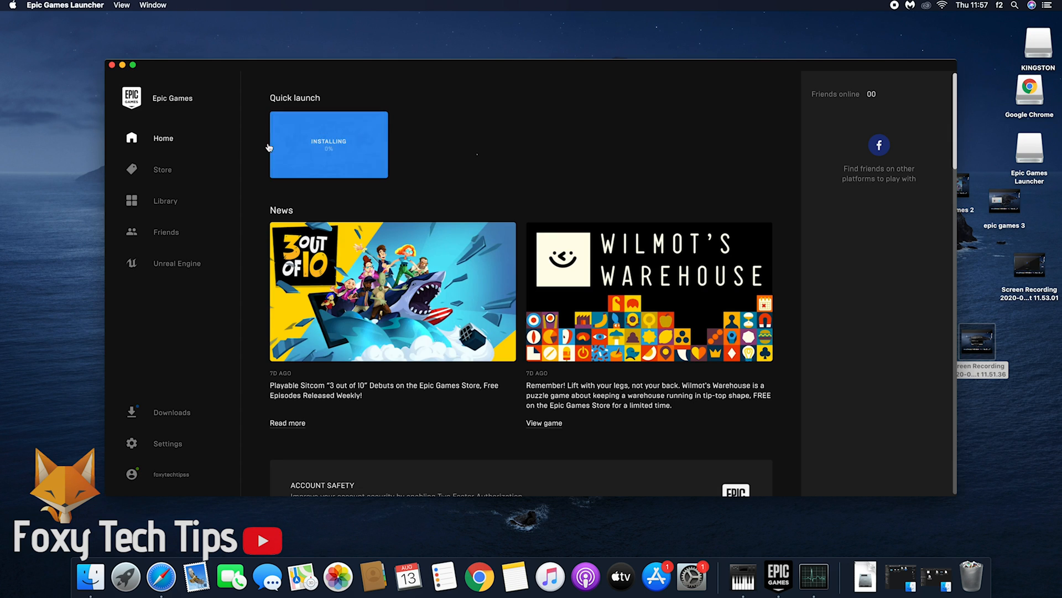
# Step: View Fortnite's status in the Library, then open the Downloads panel for its progress
pyautogui.click(164, 201)
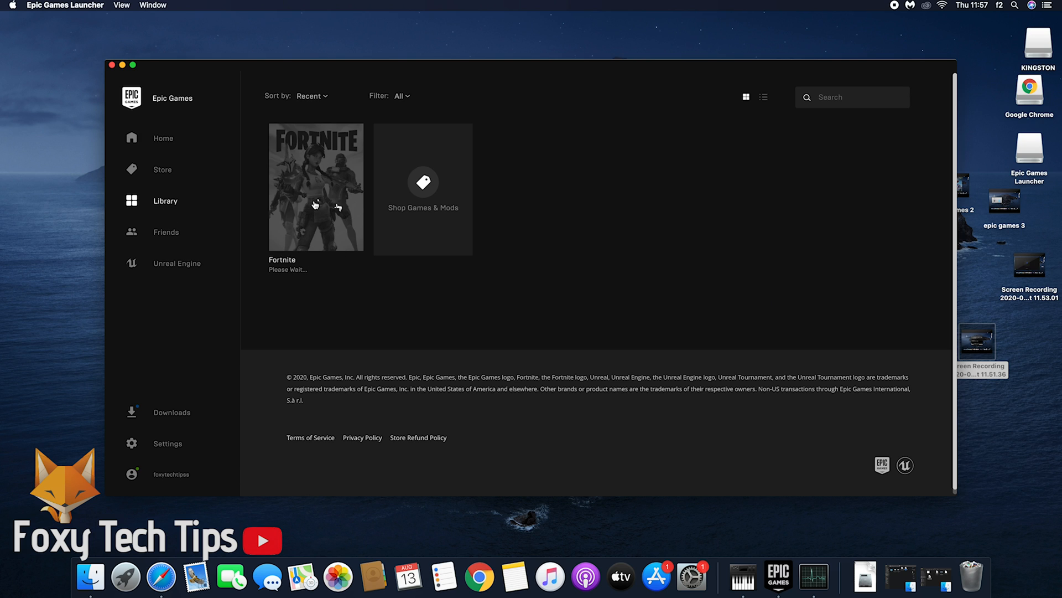
pyautogui.moveTo(605, 293)
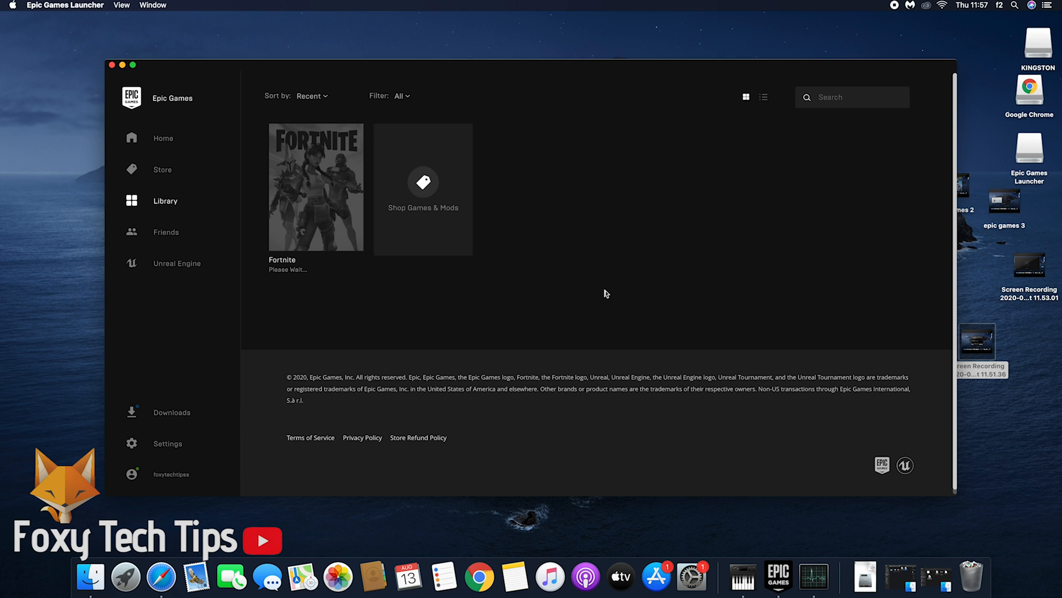
pyautogui.moveTo(608, 290)
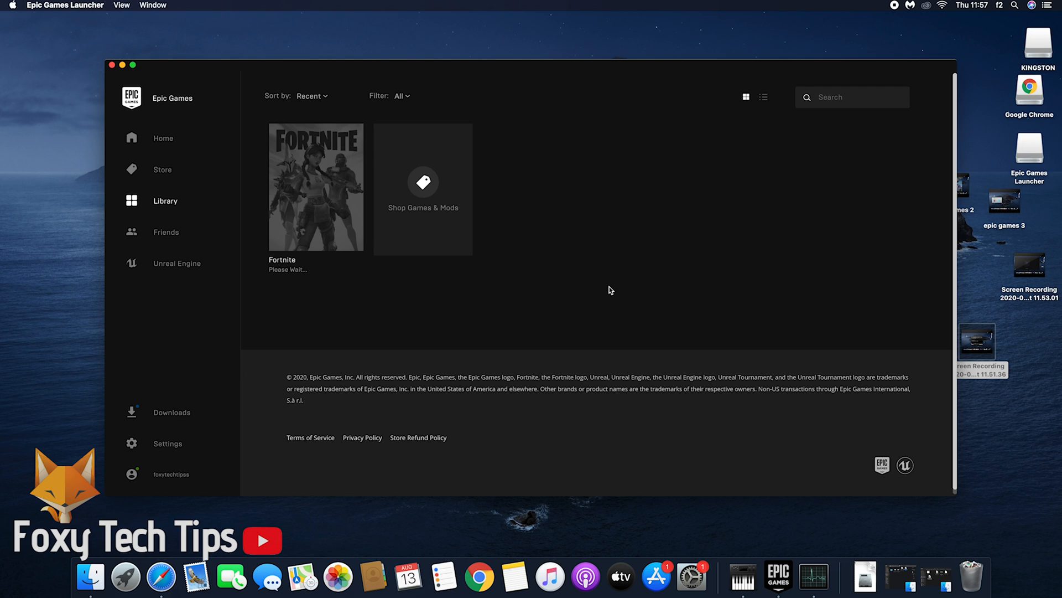
pyautogui.moveTo(315, 212)
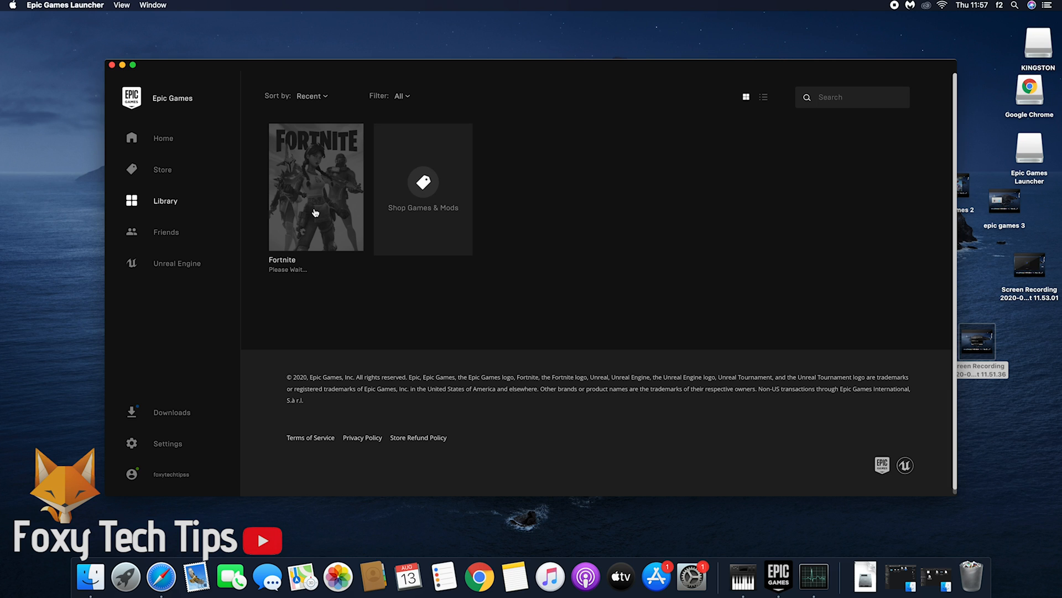
pyautogui.moveTo(169, 415)
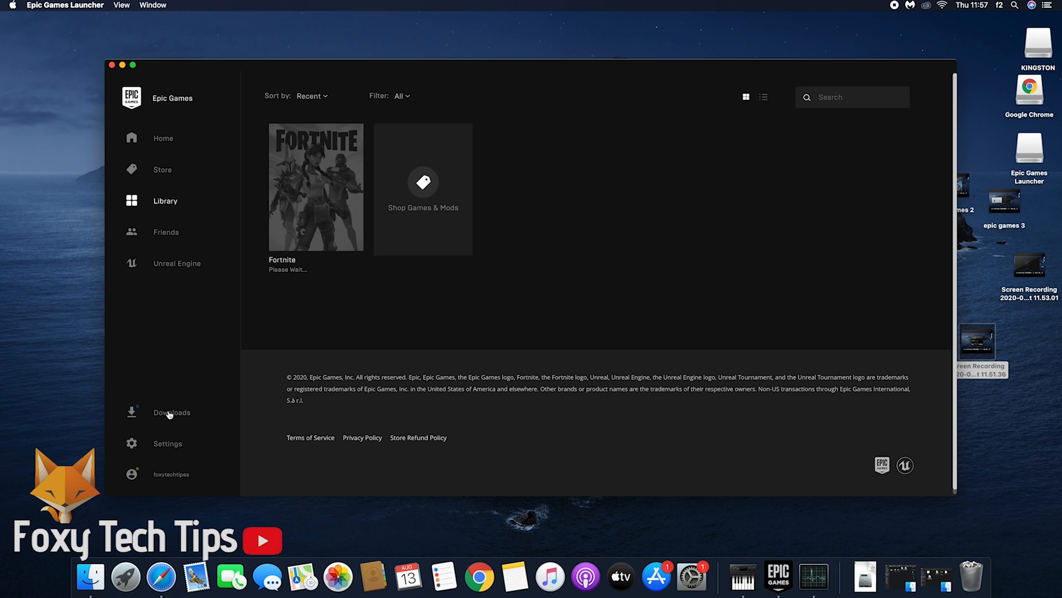
pyautogui.click(172, 412)
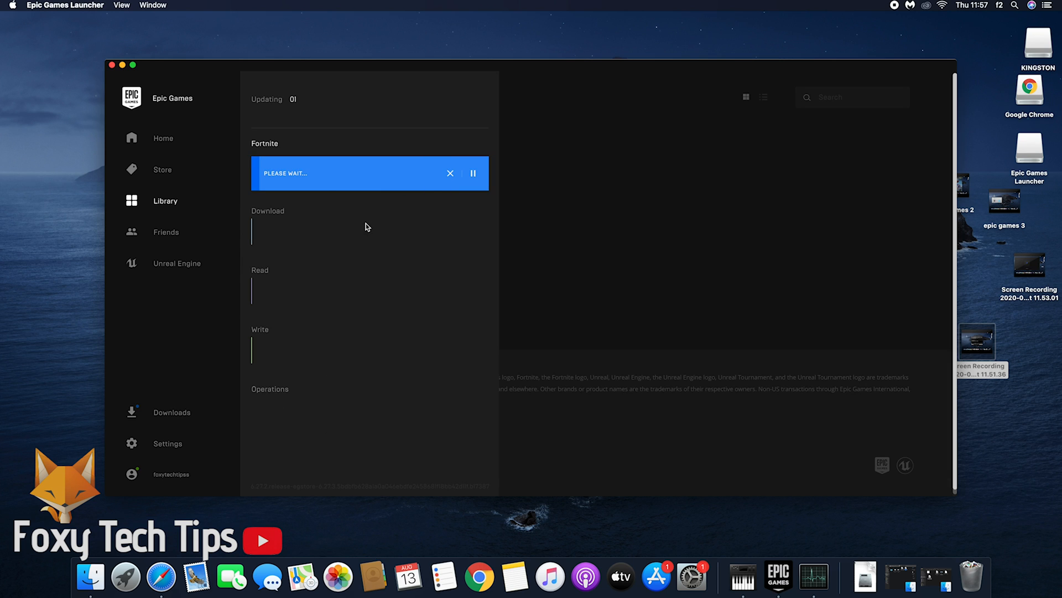